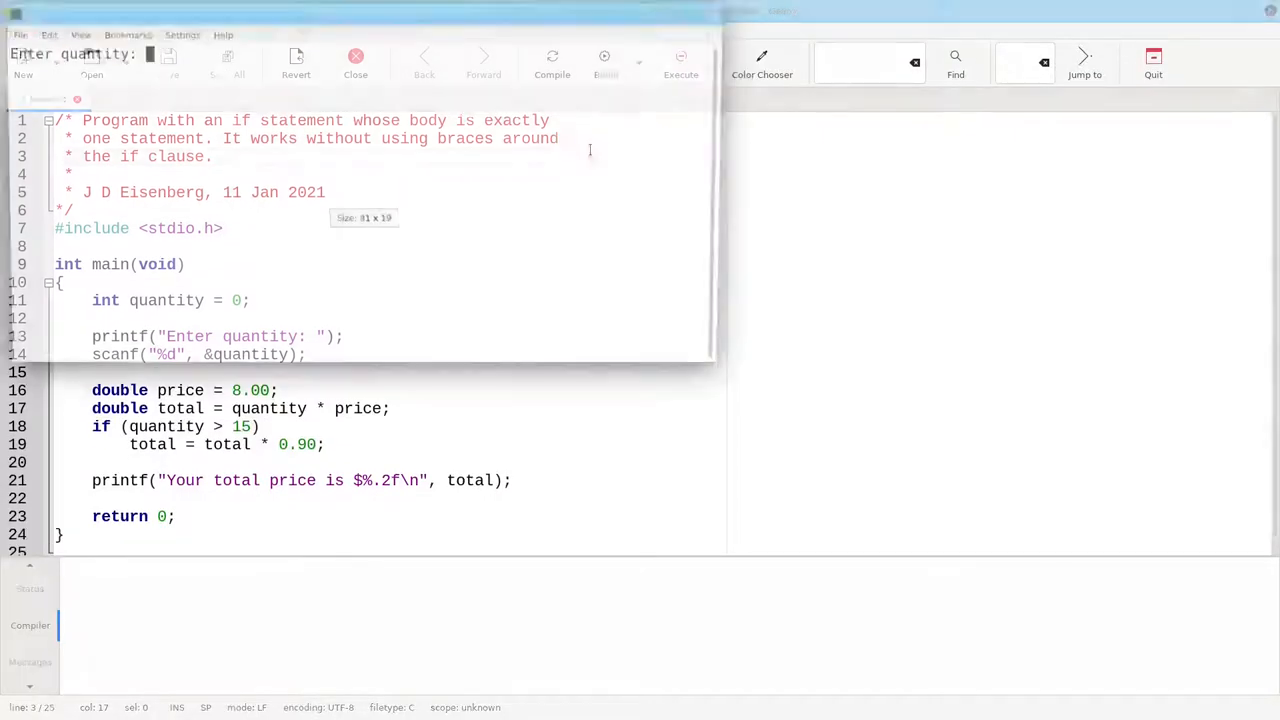
# - Run no_braces.c in the terminal and enter a quantity of 20
pyautogui.write('10')
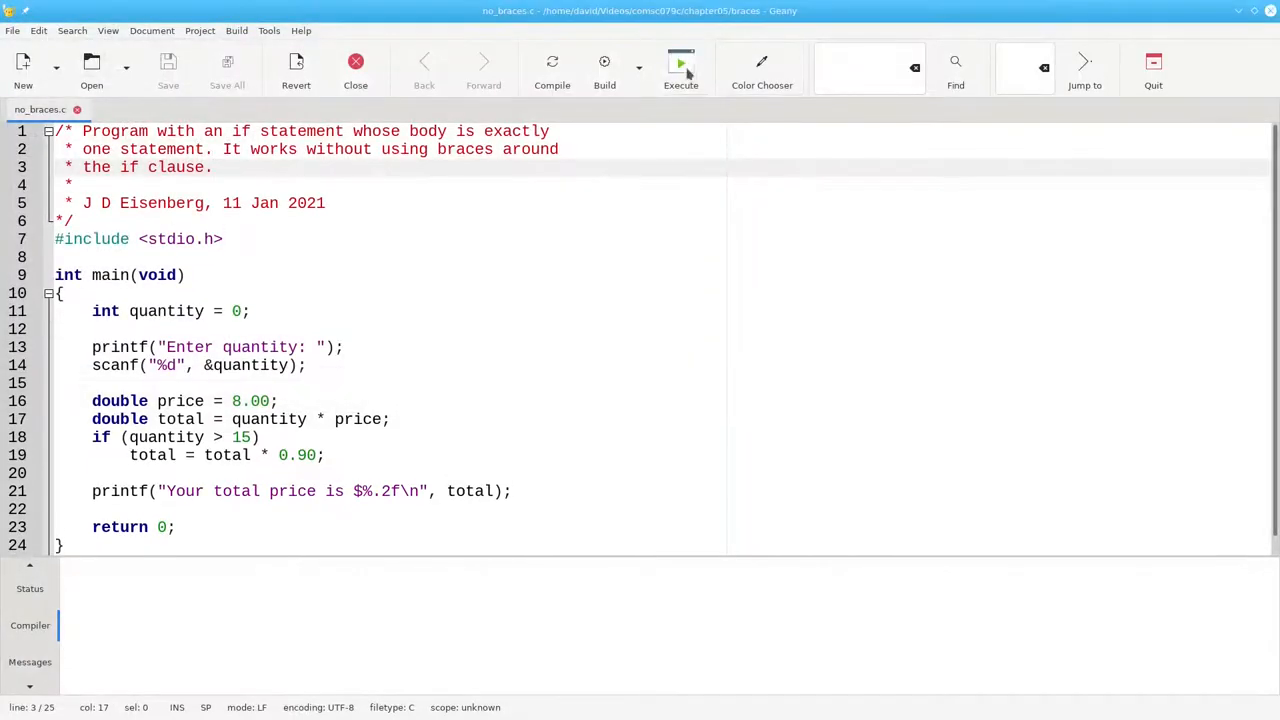
pyautogui.click(681, 64)
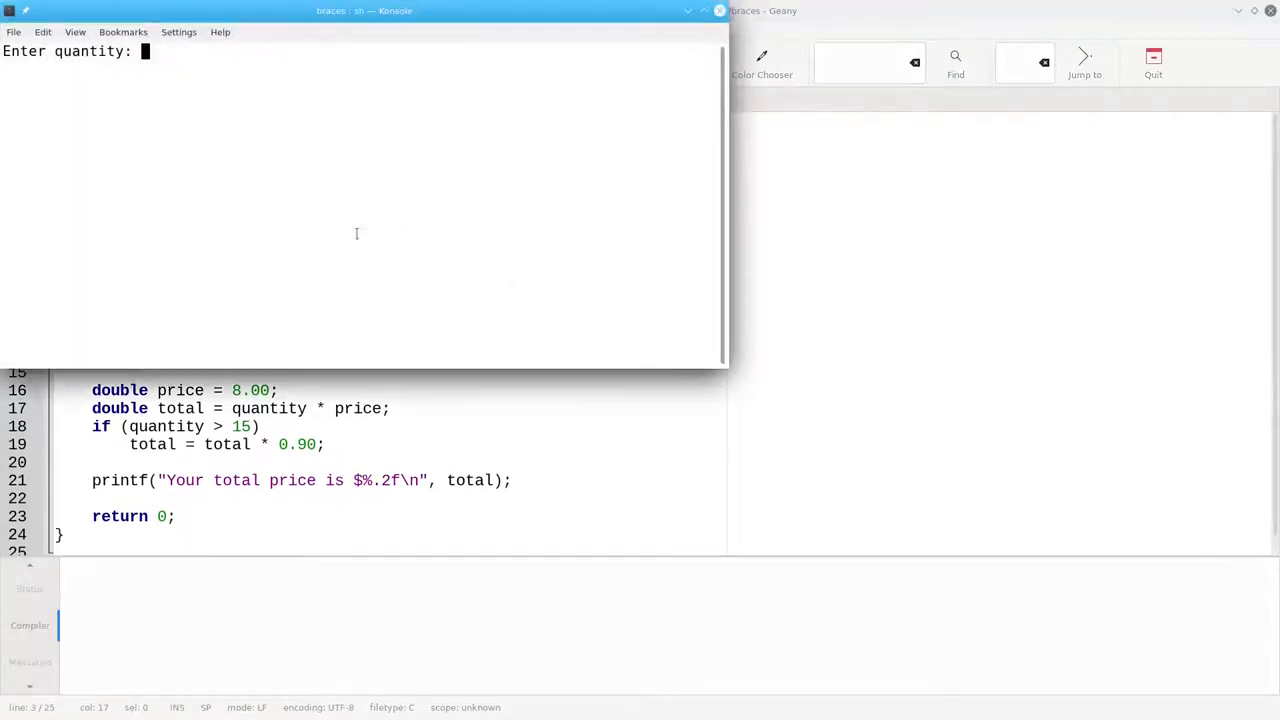
pyautogui.write('20')
pyautogui.write('printf("You get a 10%% quantity discount!\\n");')
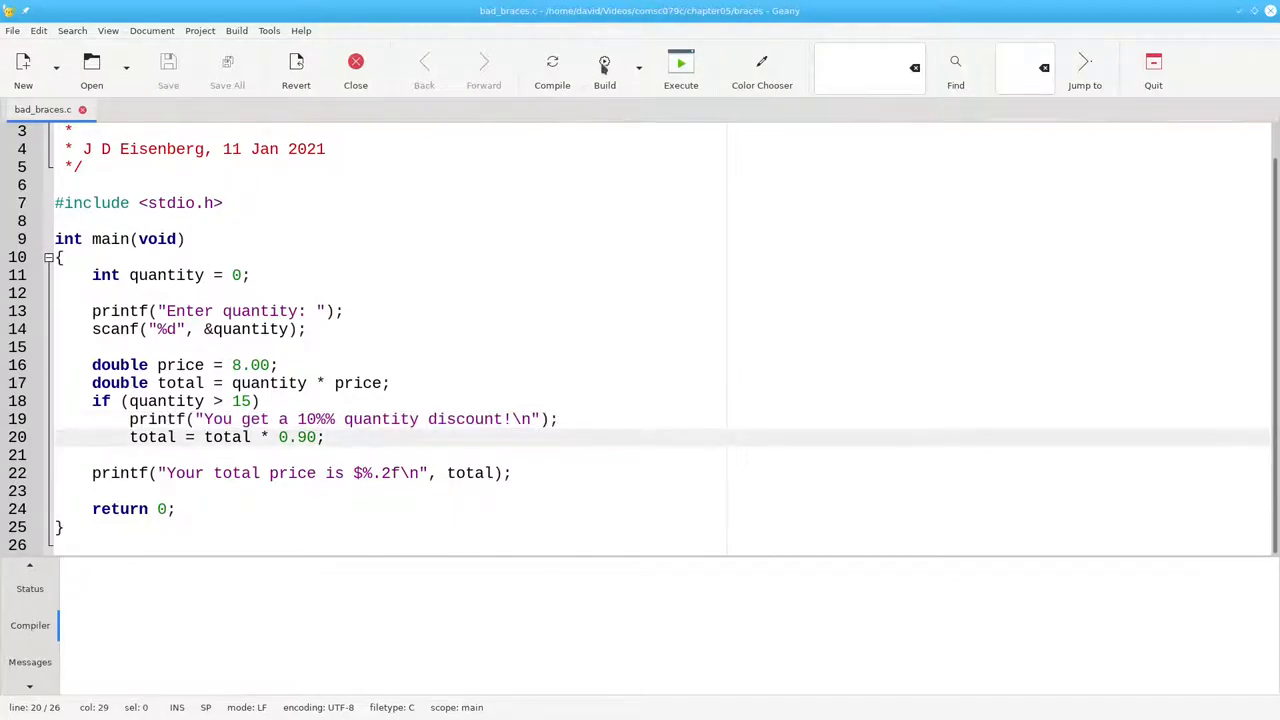
# - Build bad_braces.c and highlight line 20, the statement the misleading-indentation warning names
pyautogui.click(604, 62)
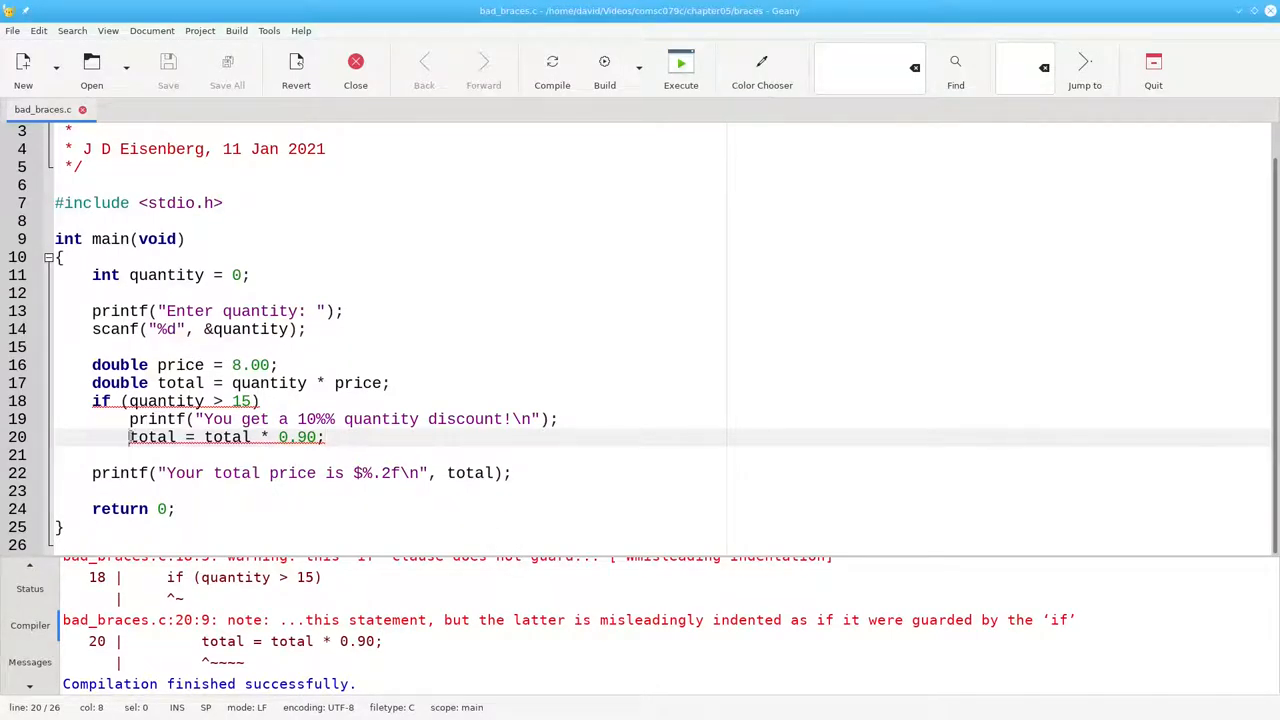
pyautogui.moveTo(129, 437); pyautogui.dragTo(324, 437)
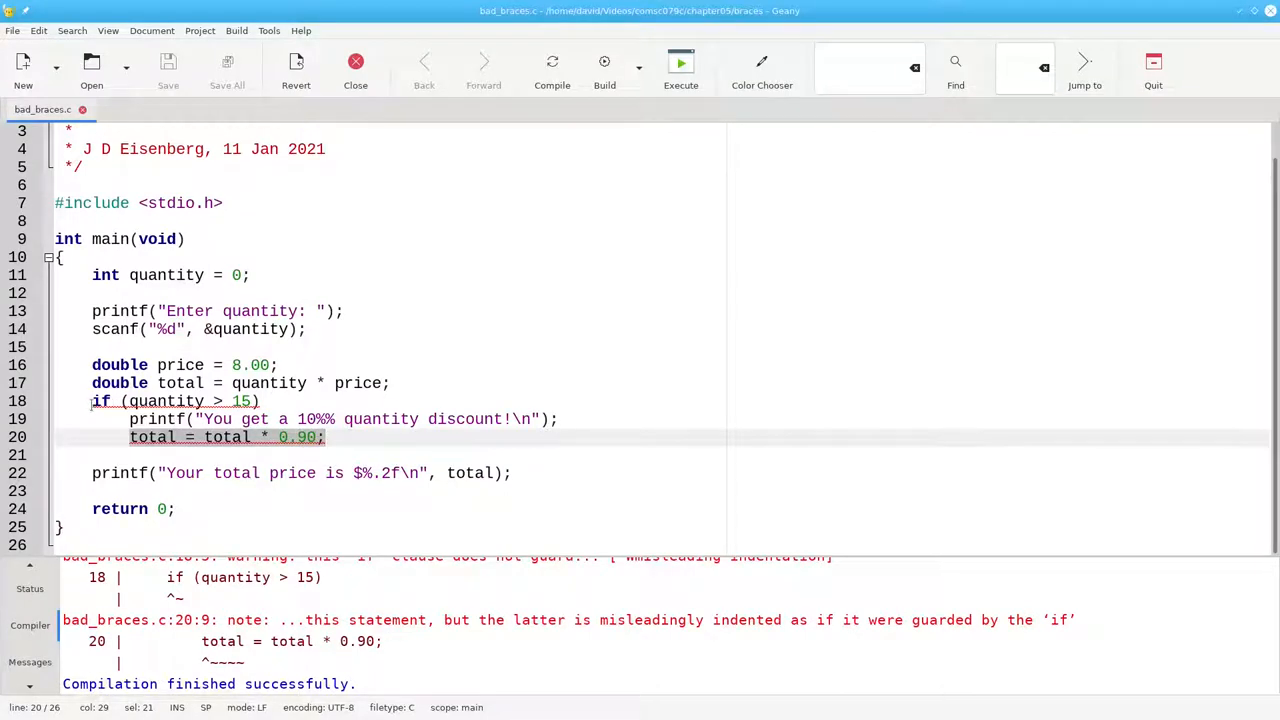
pyautogui.click(175, 401)
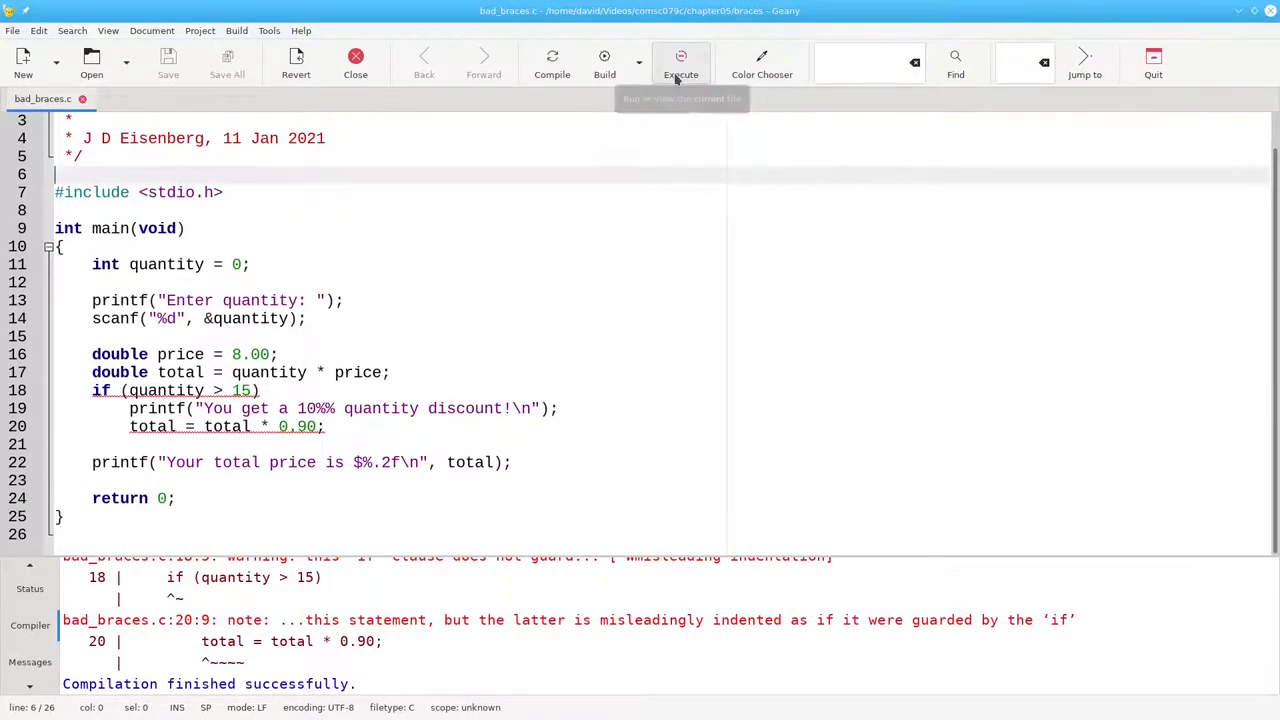
# - Run bad_braces with a quantity of 20, then run it again with 10
pyautogui.click(681, 62)
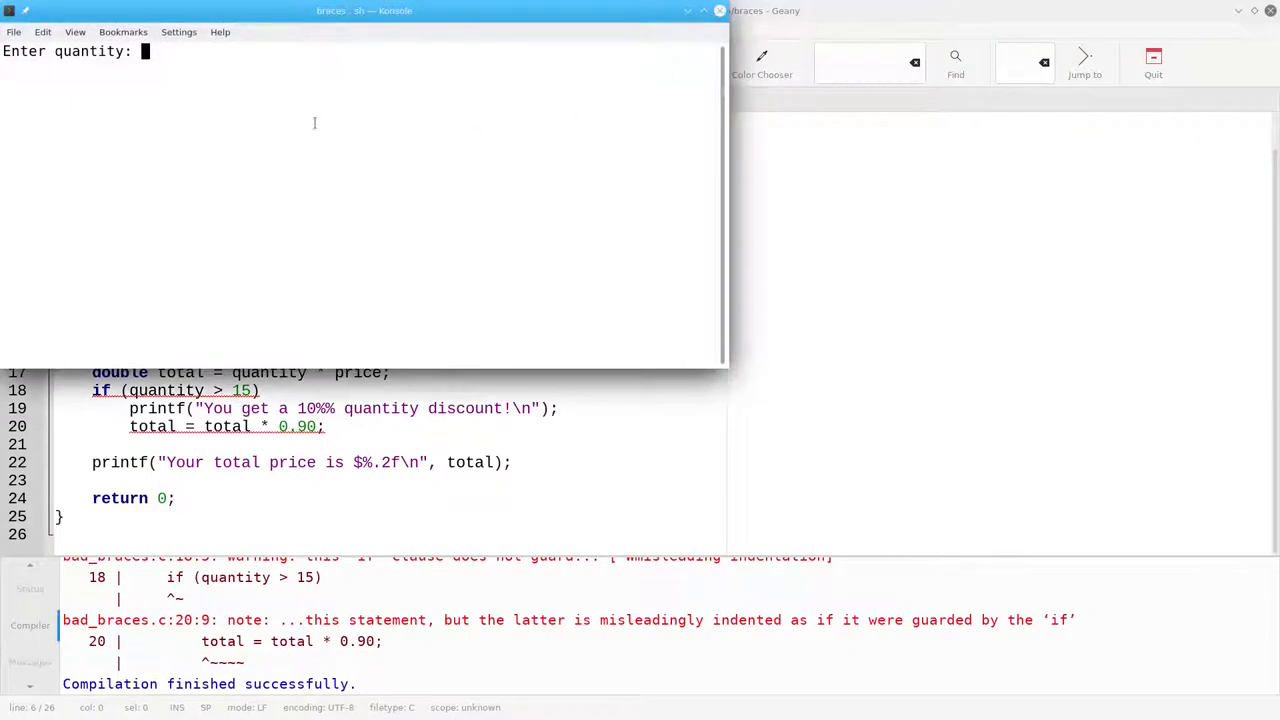
pyautogui.write('20')
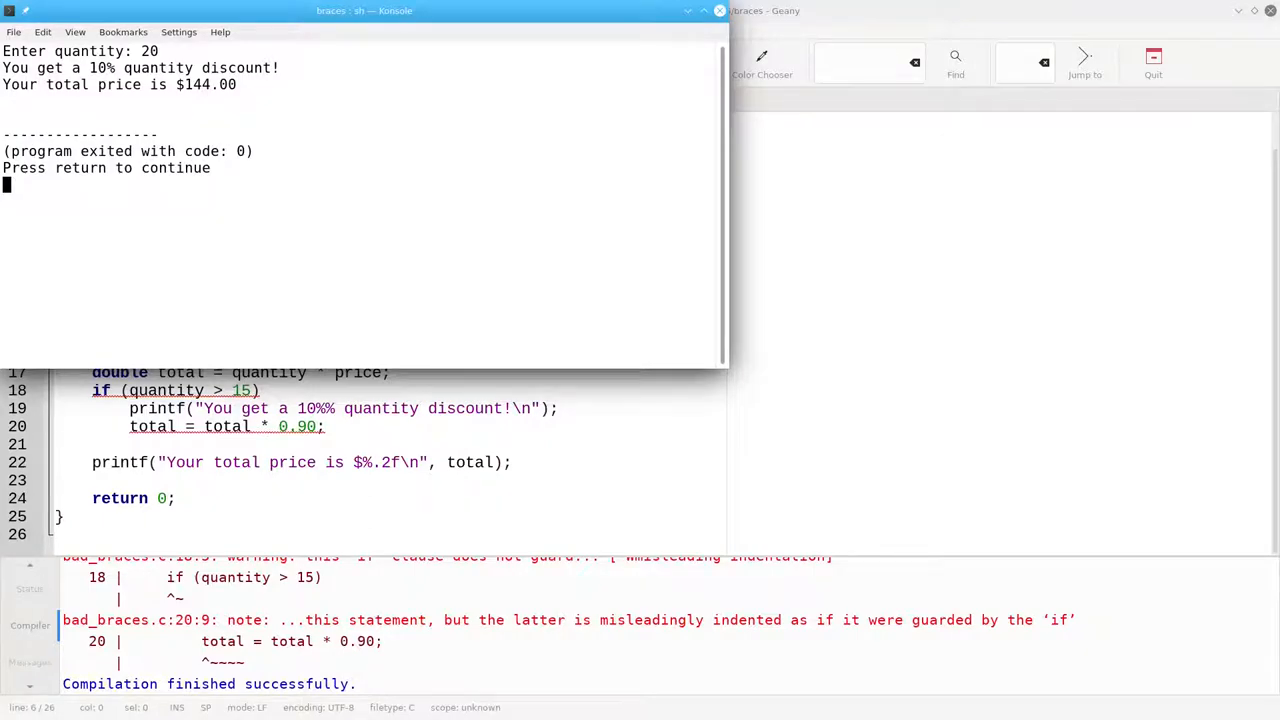
pyautogui.press('Return')
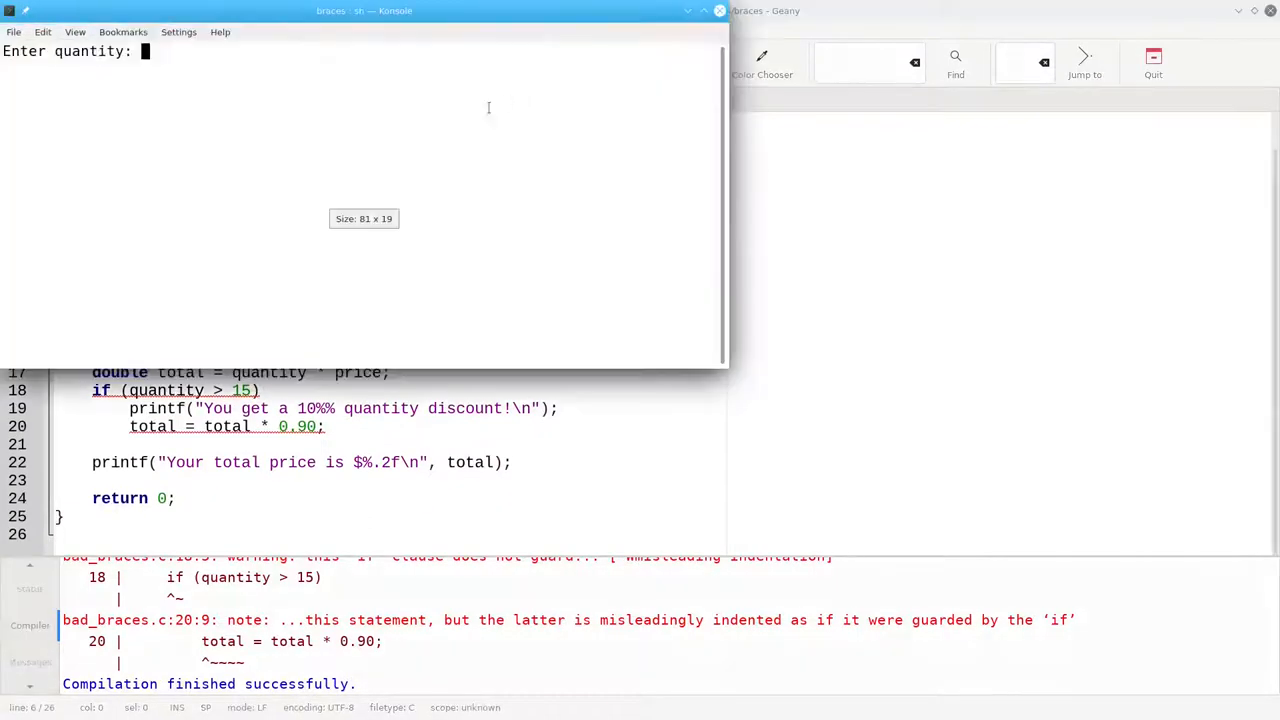
pyautogui.write('10')
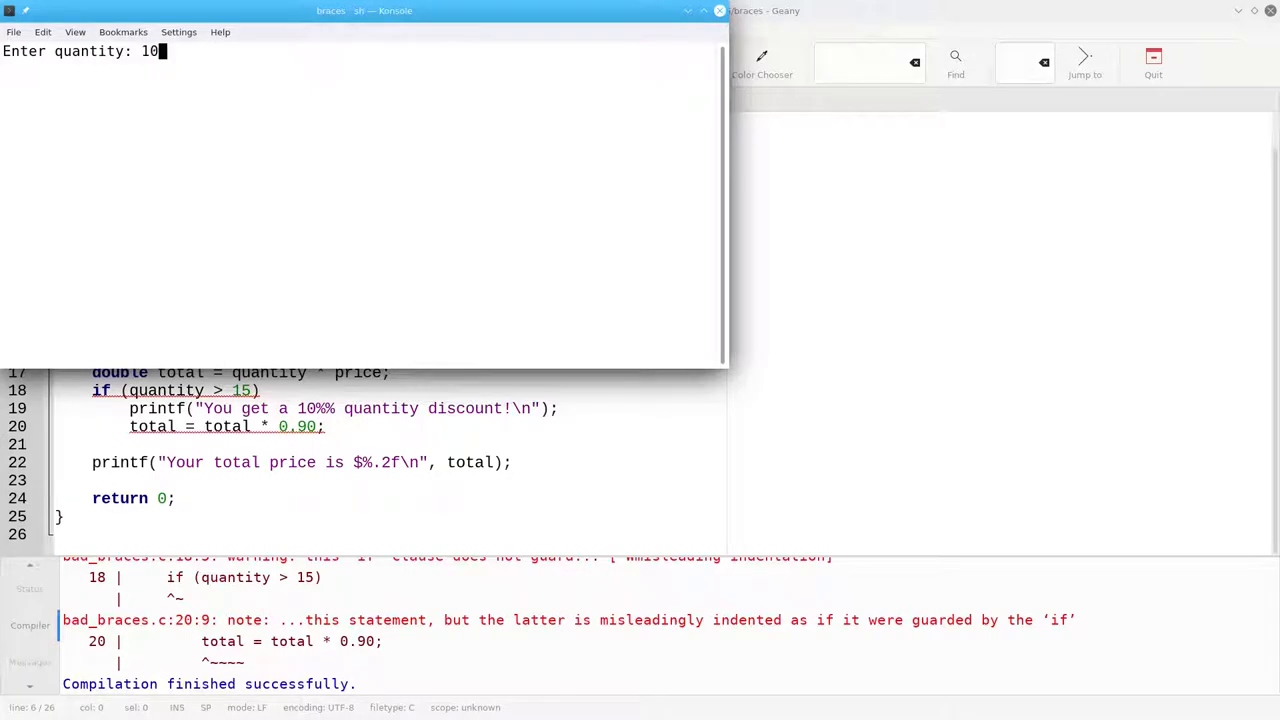
pyautogui.press('Return')
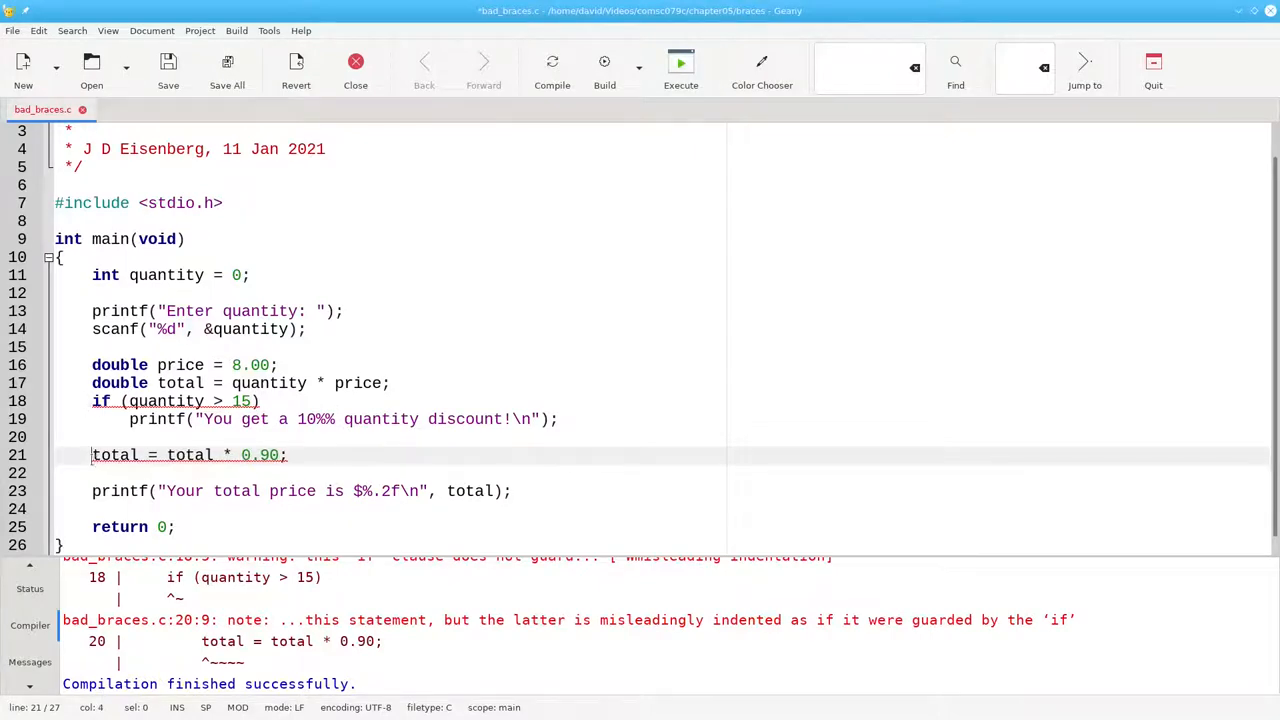
# - Add { after the if condition on line 18 and } after the total line
pyautogui.tripleClick(188, 455)
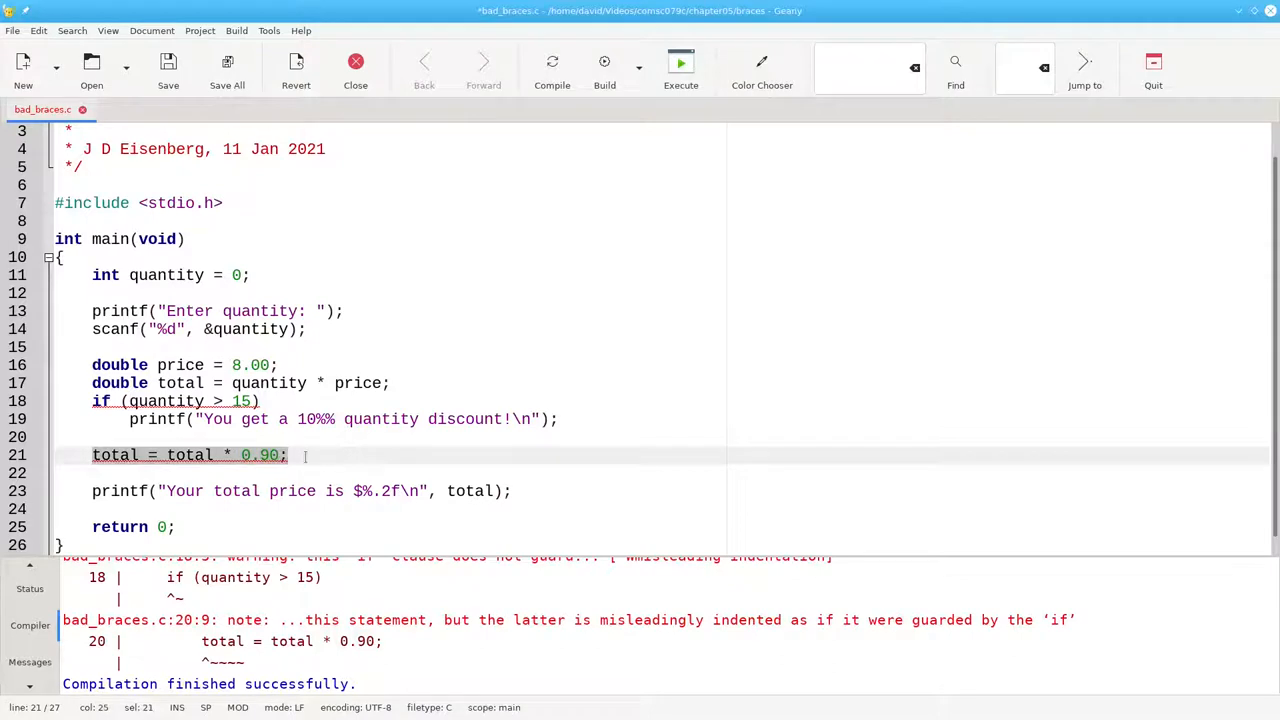
pyautogui.click(92, 401)
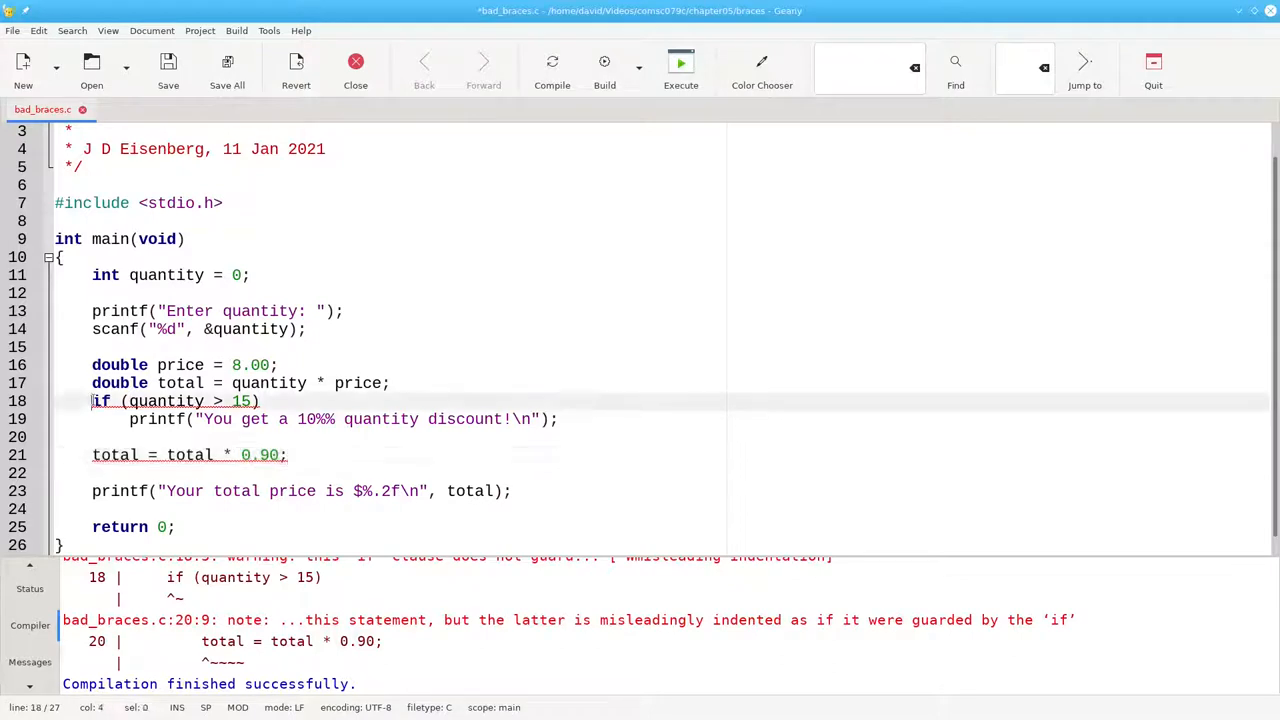
pyautogui.moveTo(92, 419); pyautogui.dragTo(557, 419)
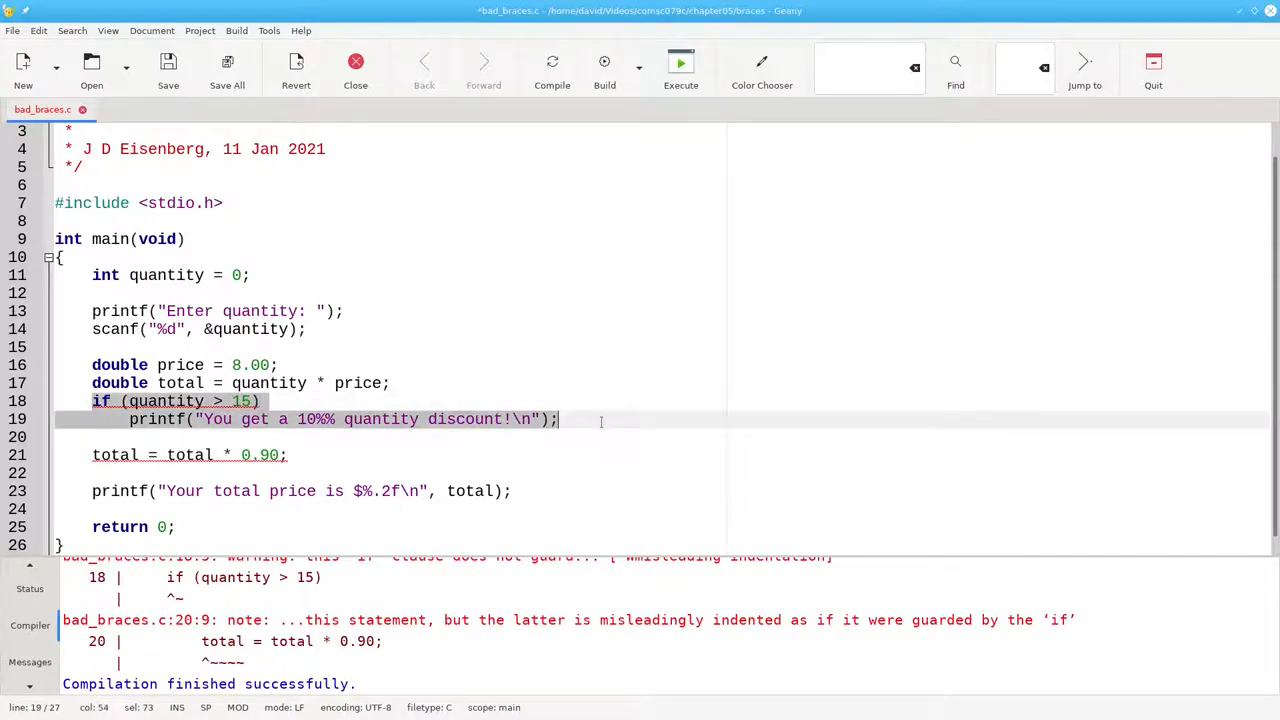
pyautogui.moveTo(813, 406)
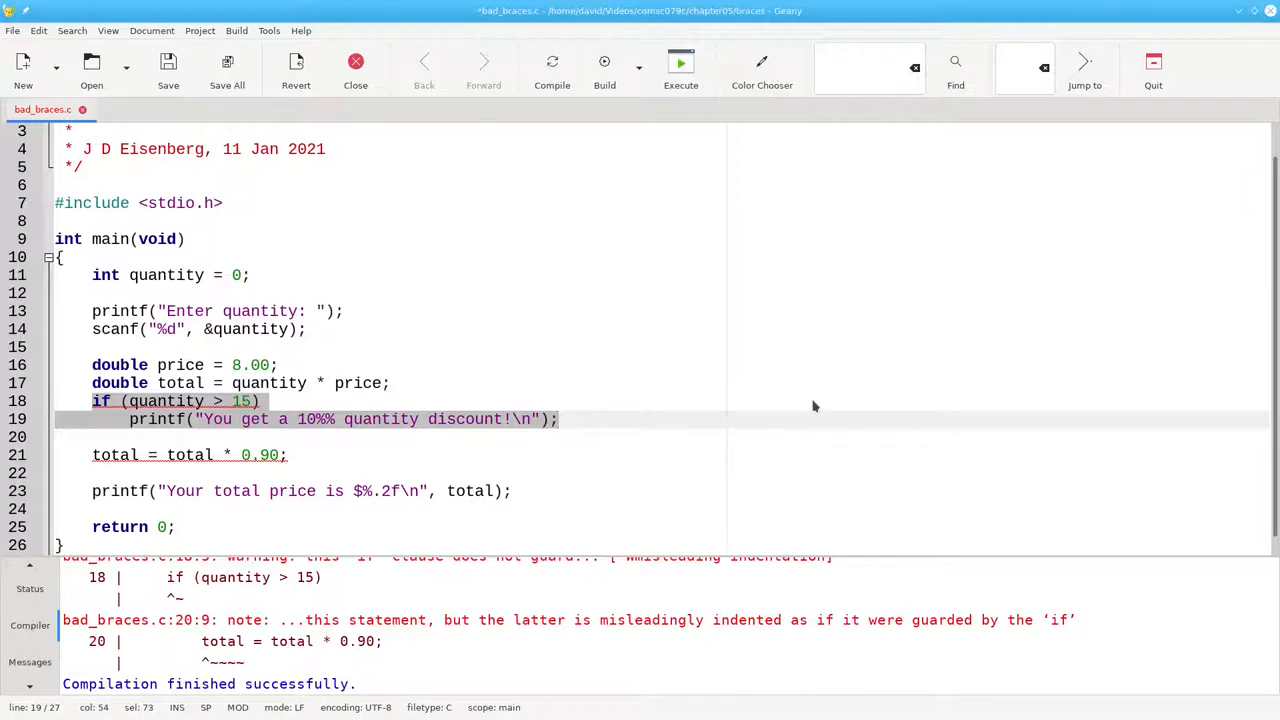
pyautogui.click(258, 401)
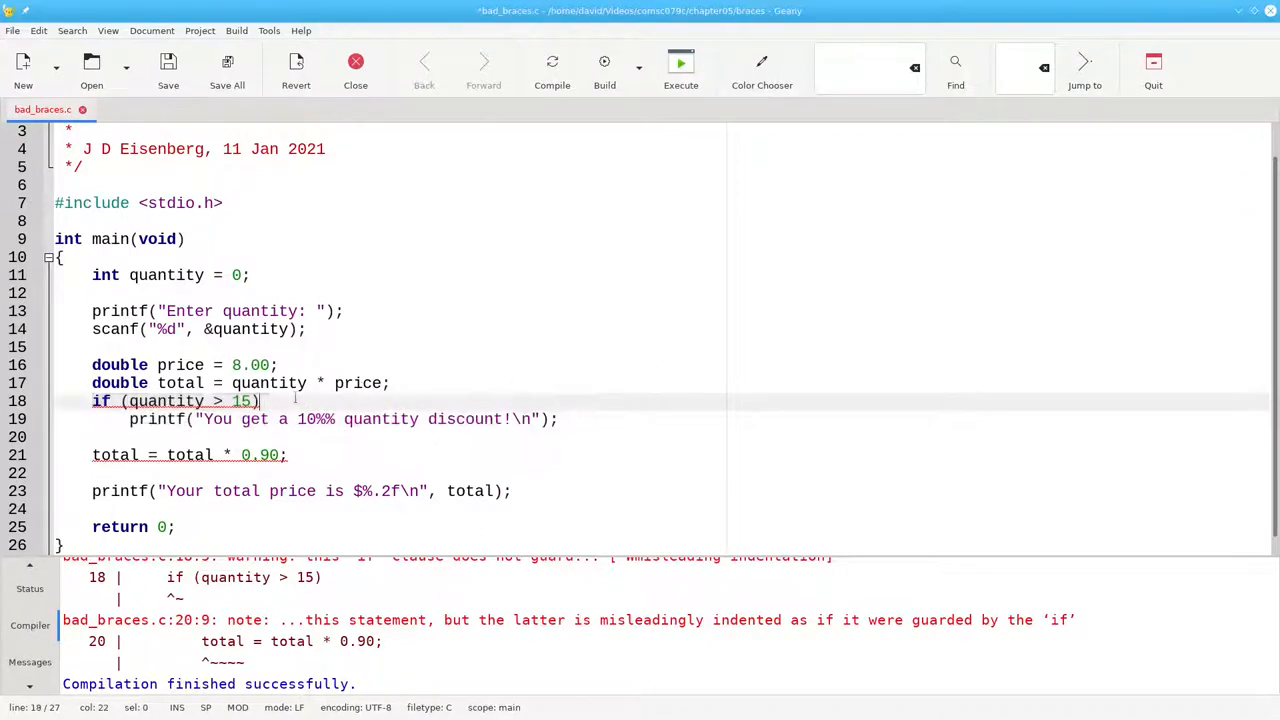
pyautogui.write('{')
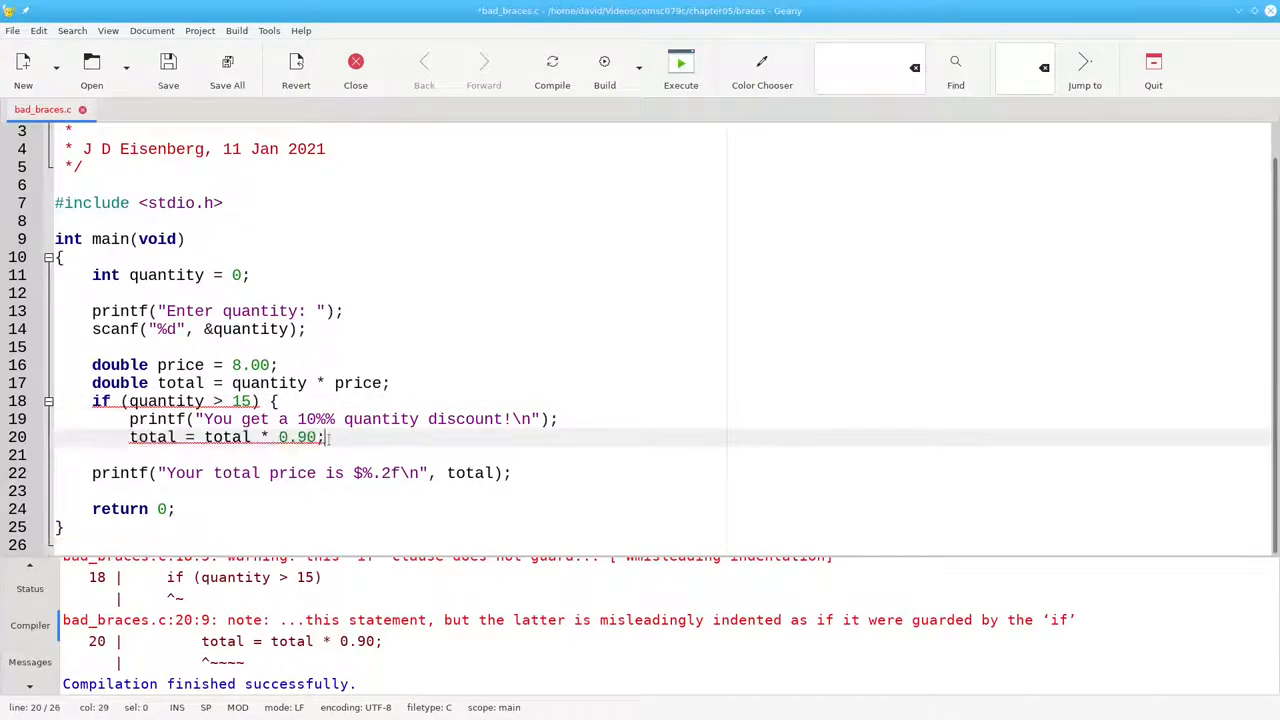
pyautogui.write('}')
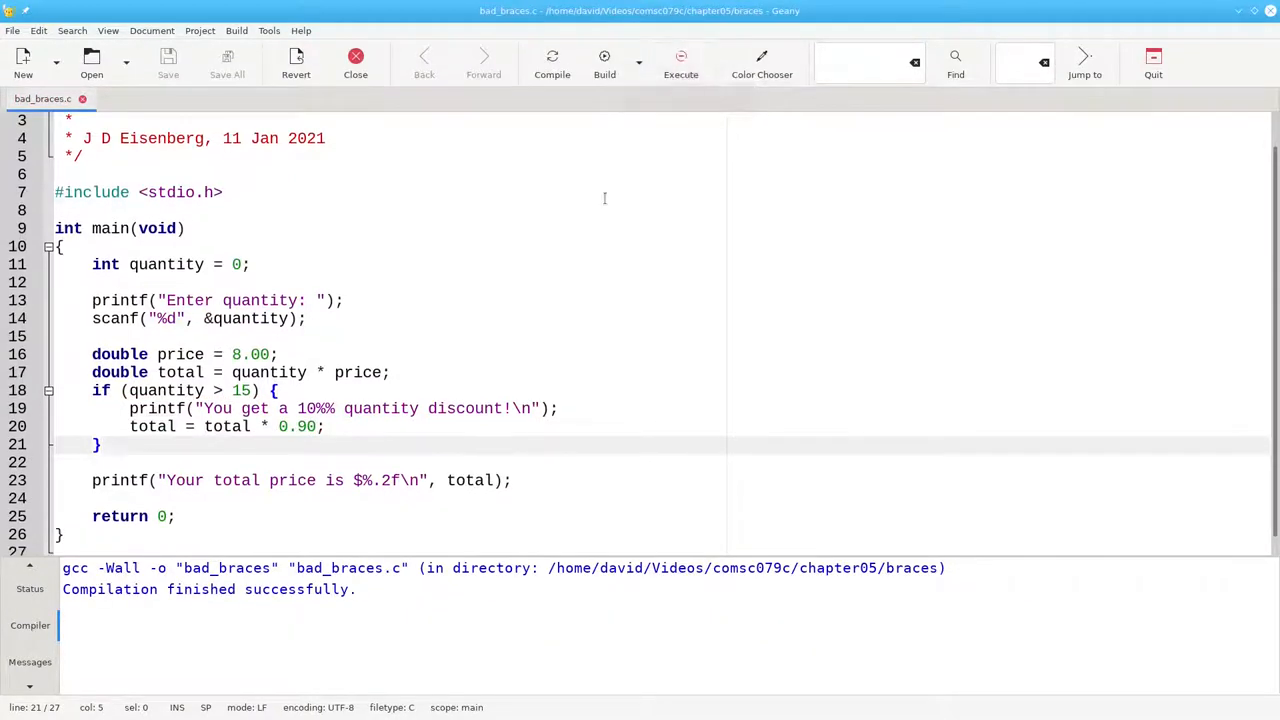
# - Run the corrected bad_braces program with a quantity of 20
pyautogui.click(680, 57)
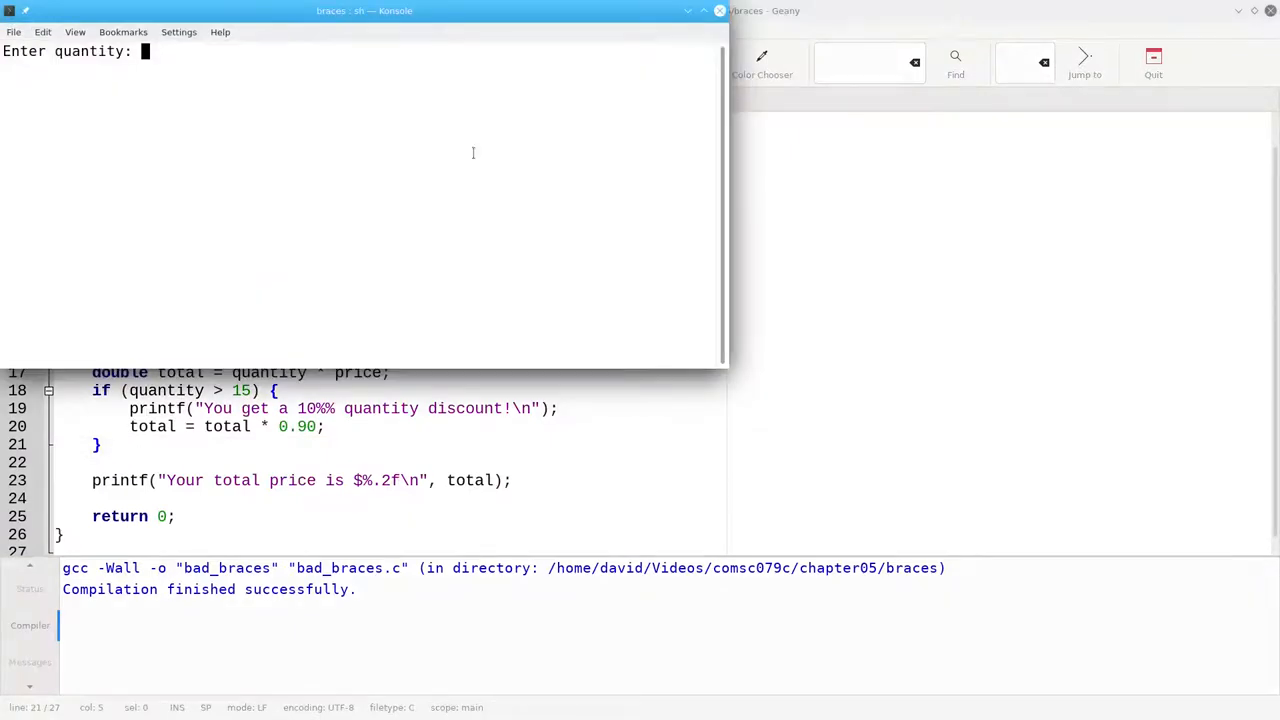
pyautogui.write('20')
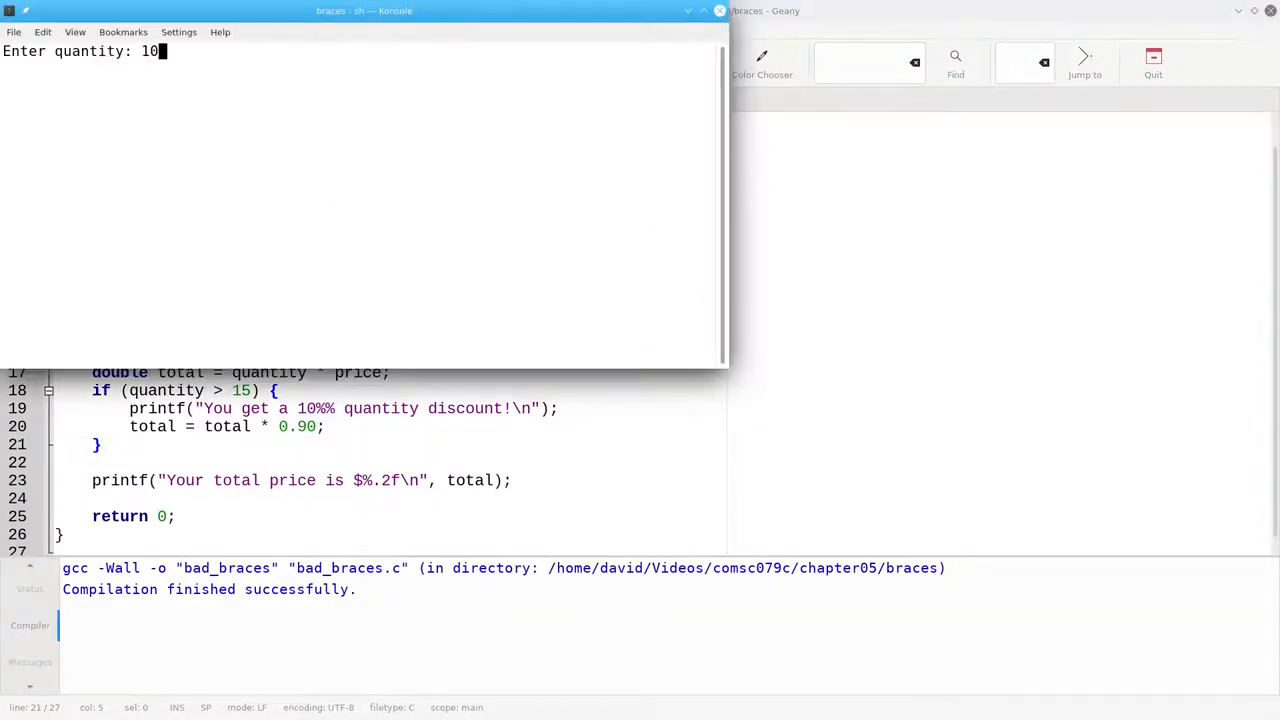
pyautogui.press('Return')
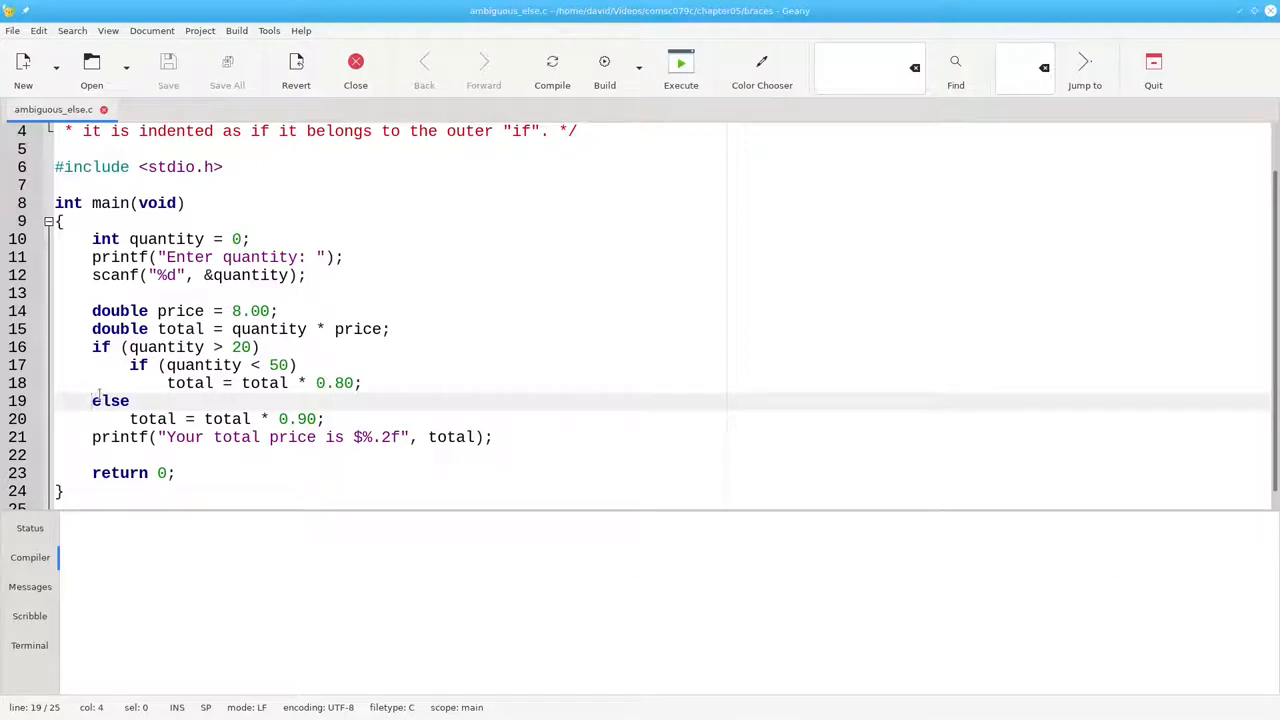
# - Select the else on line 19, then run ambiguous_else with a quantity of 10
pyautogui.doubleClick(110, 401)
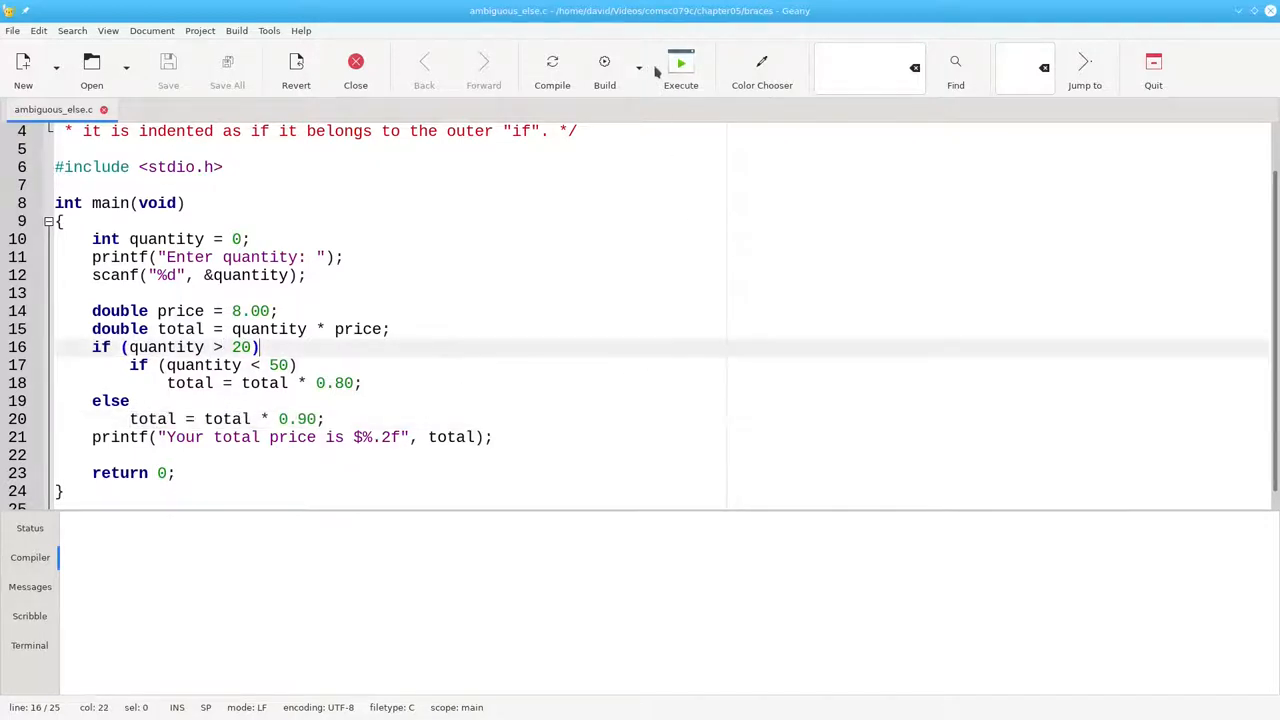
pyautogui.click(681, 65)
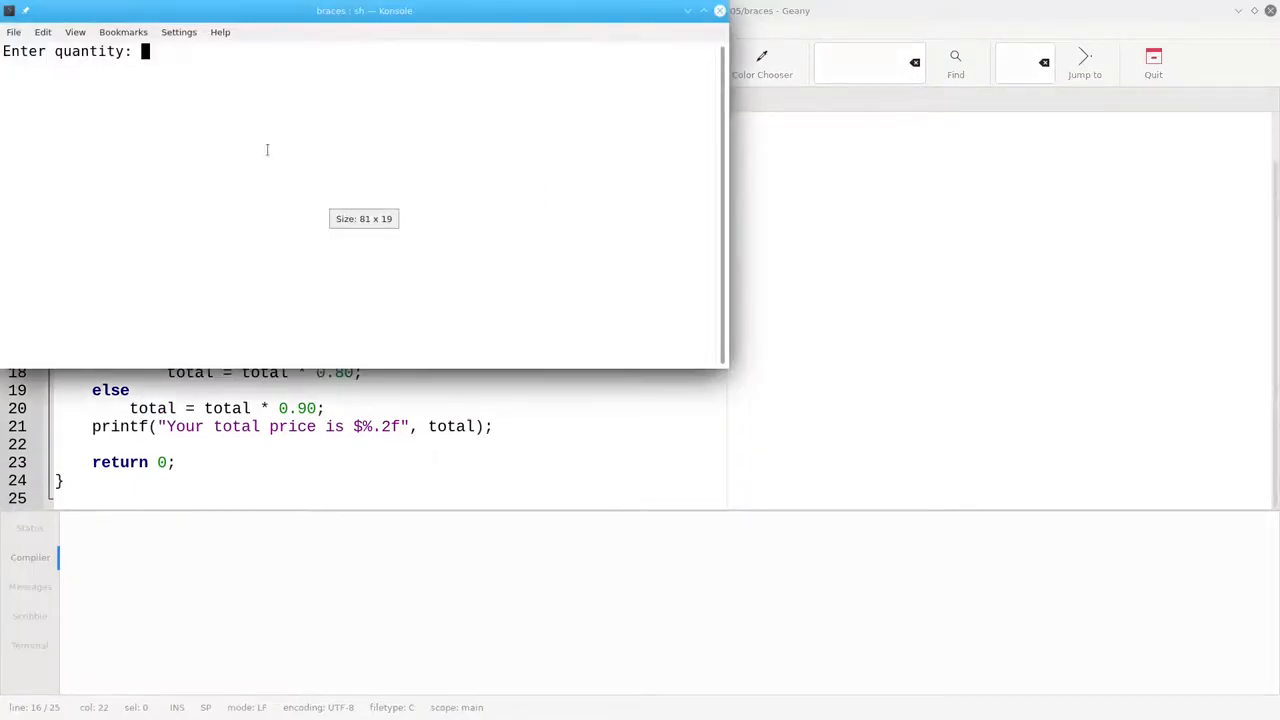
pyautogui.write('10')
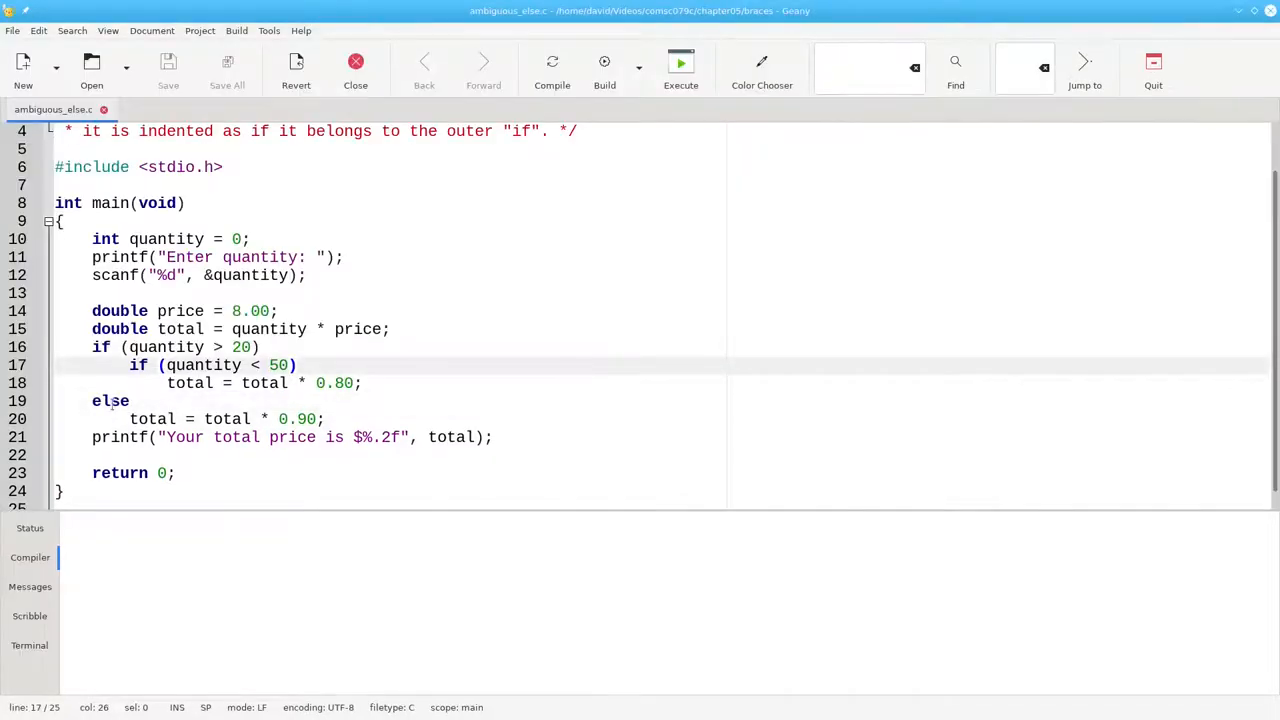
# - Re-indent the inner if/else one level and check the else now aligns with it
pyautogui.doubleClick(110, 401)
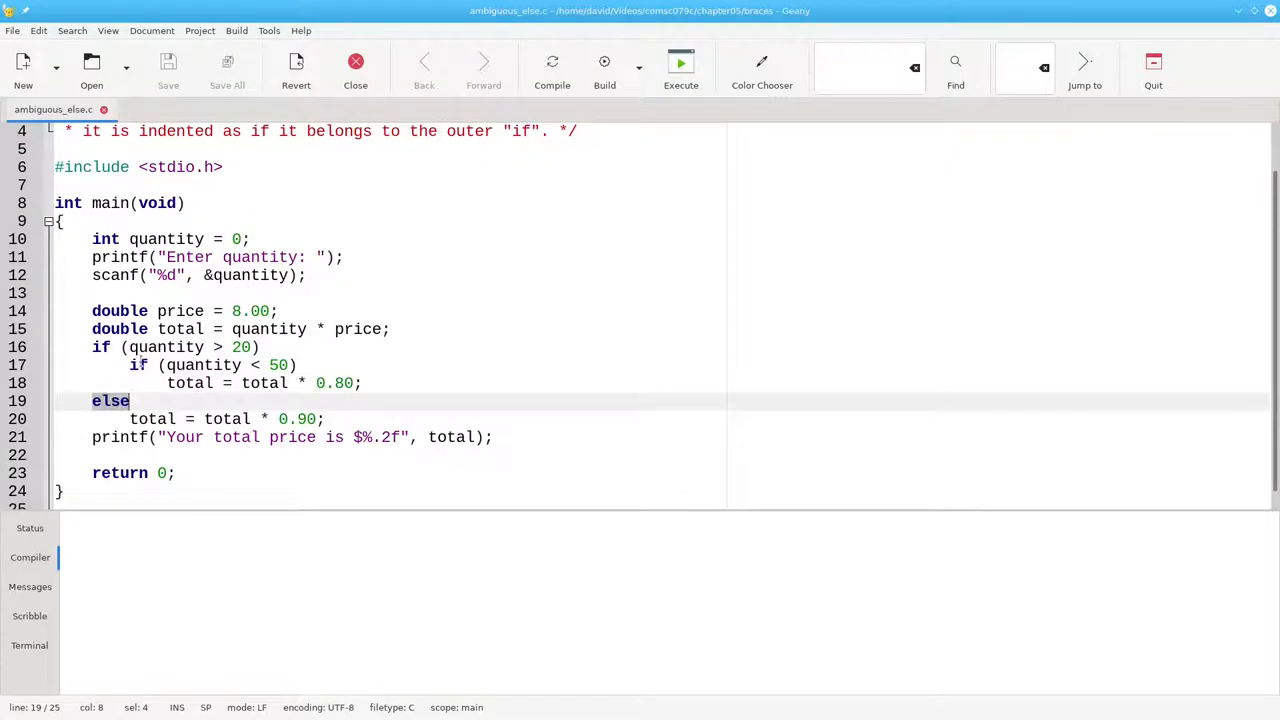
pyautogui.click(138, 365)
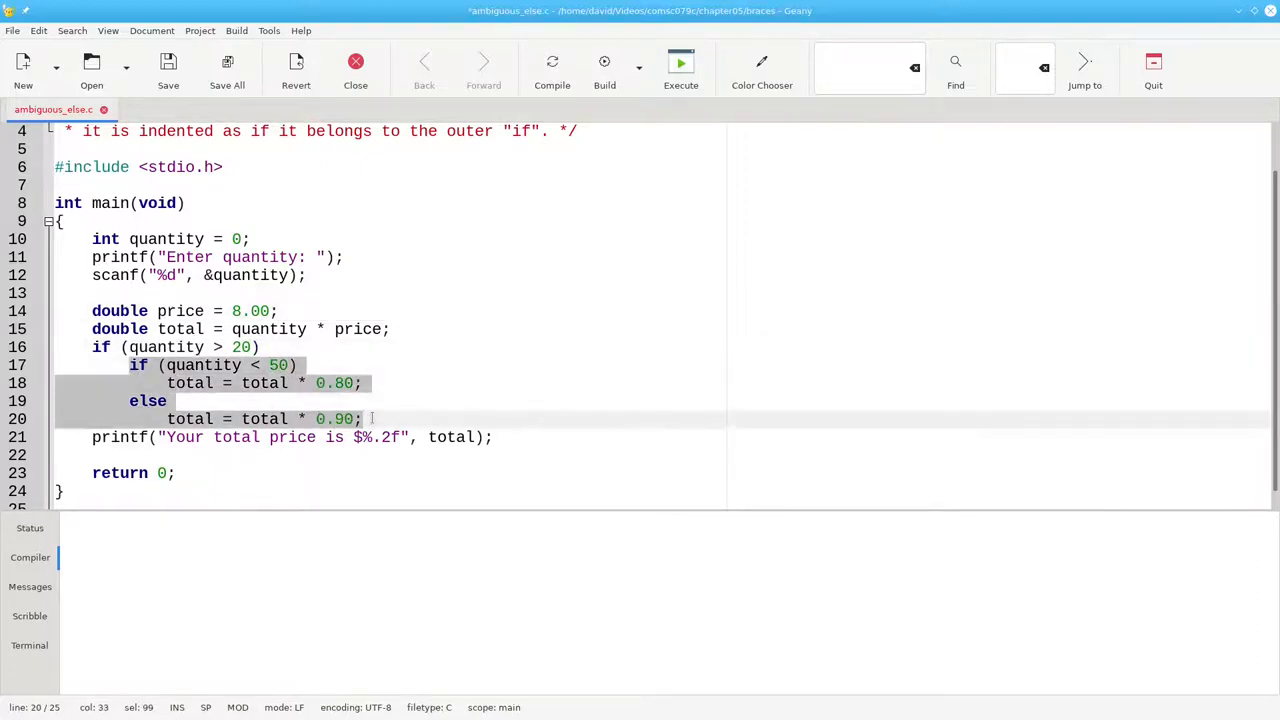
pyautogui.click(506, 382)
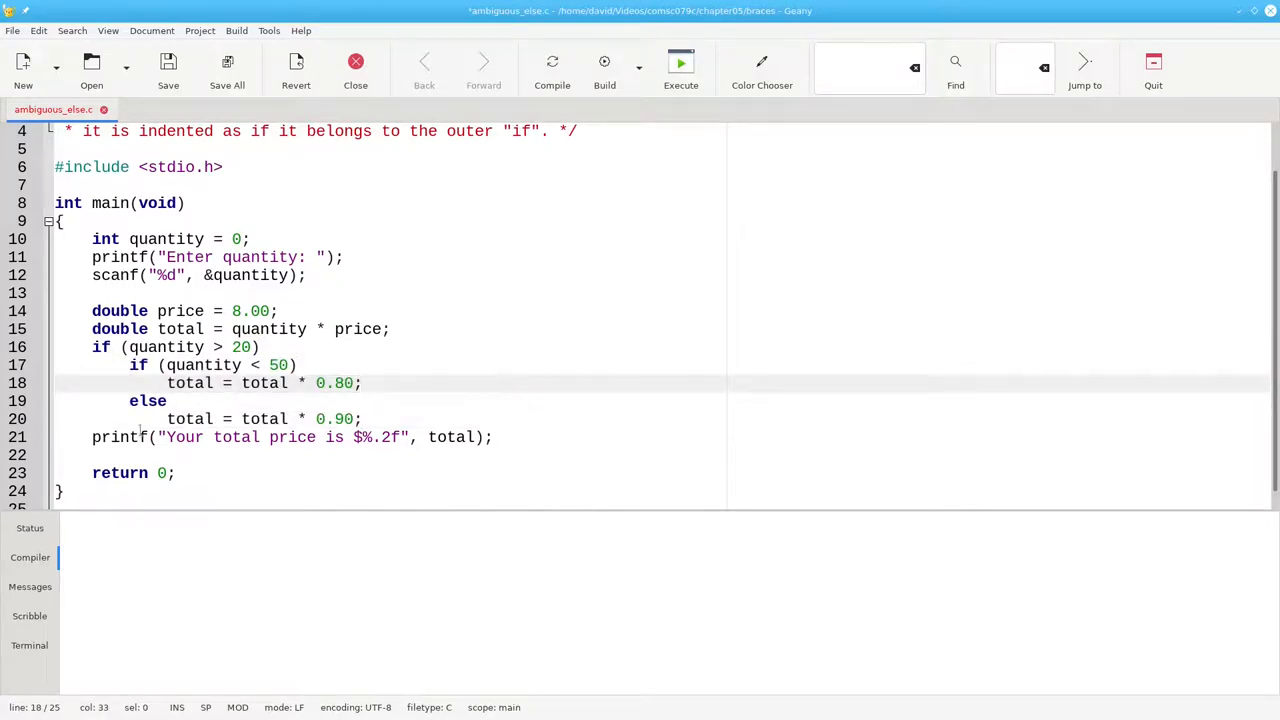
pyautogui.doubleClick(147, 401)
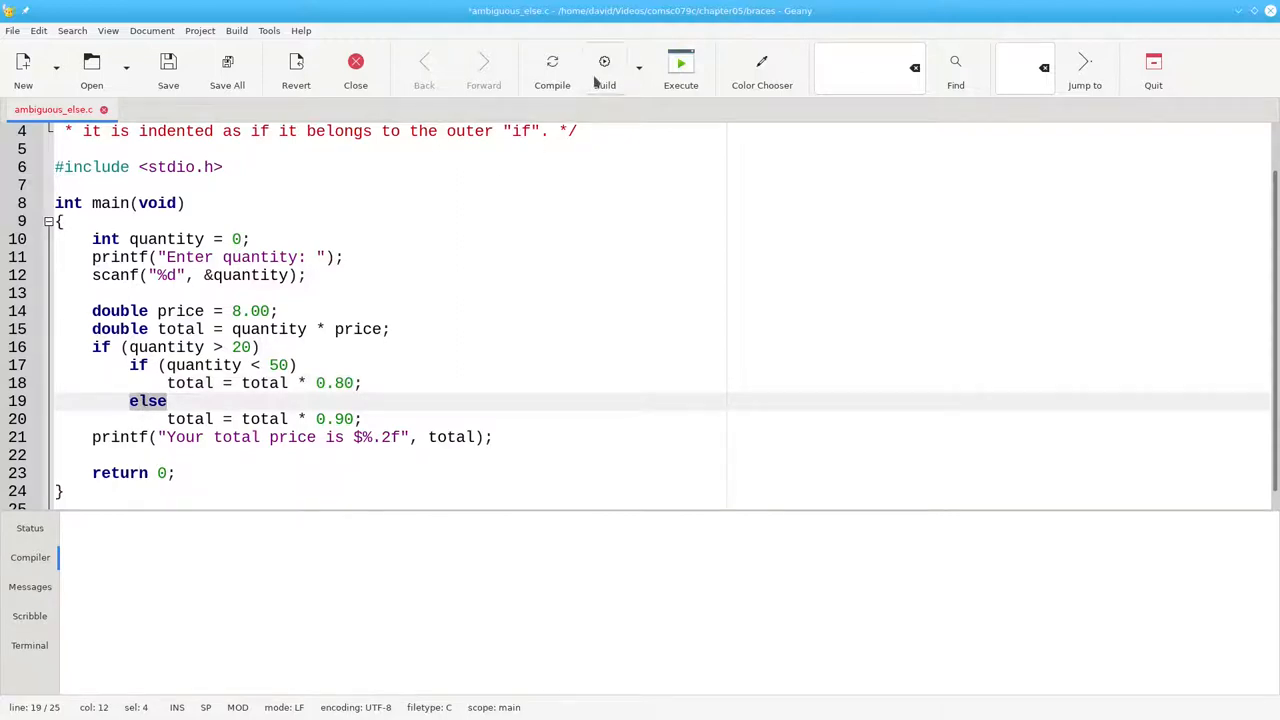
# - Compile ambiguous_else.c, producing the -Wdangling-else warning about explicit braces
pyautogui.click(552, 63)
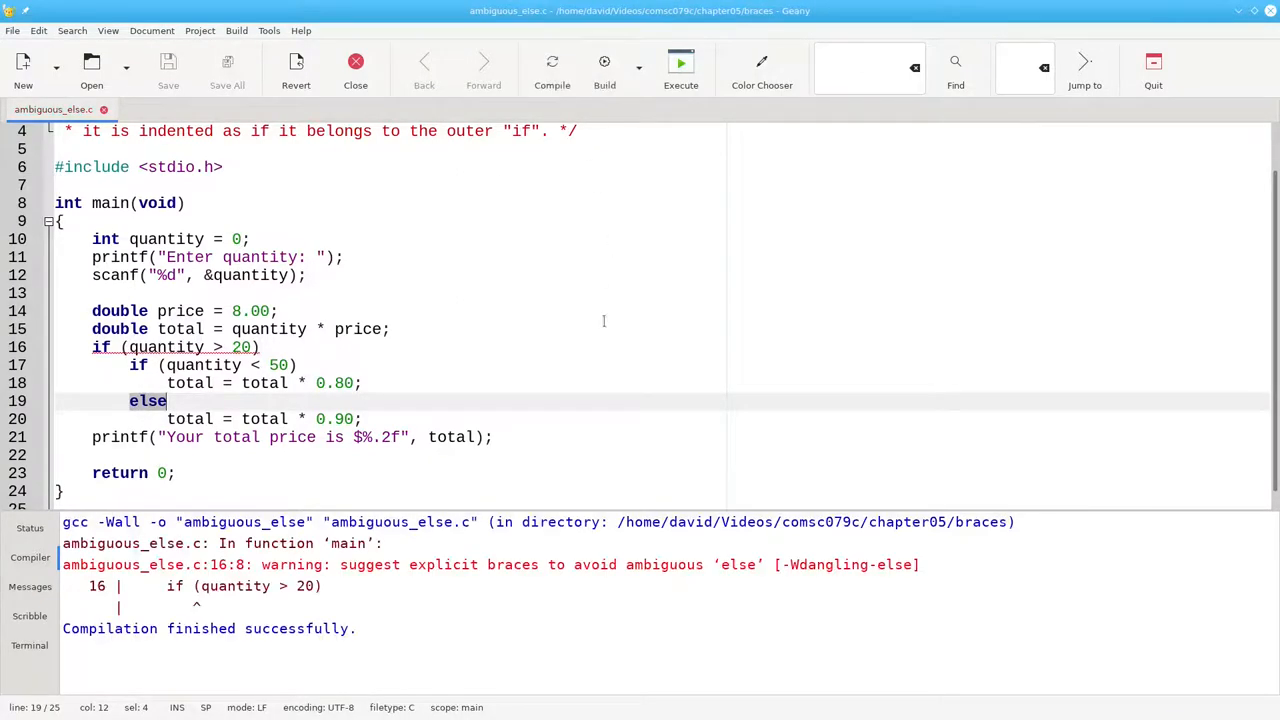
pyautogui.moveTo(656, 599)
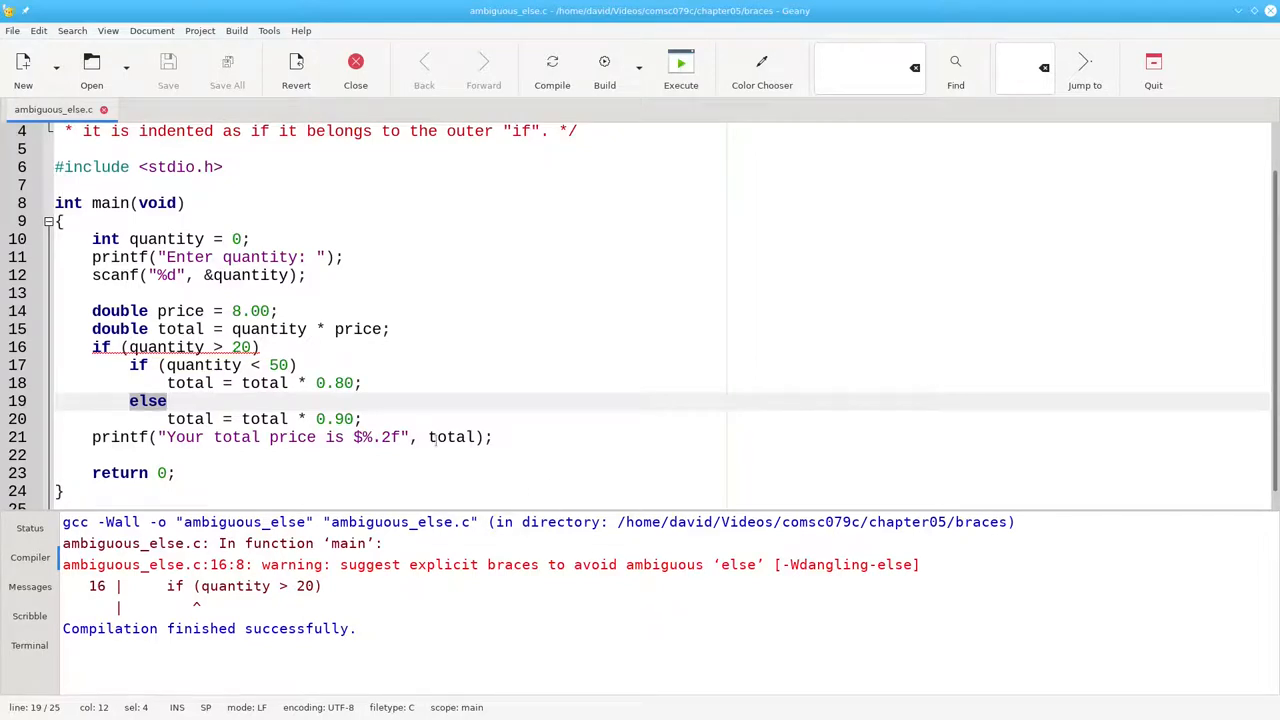
# - Brace the outer if, inner if and else bodies, then run the fixed program
pyautogui.write('{')
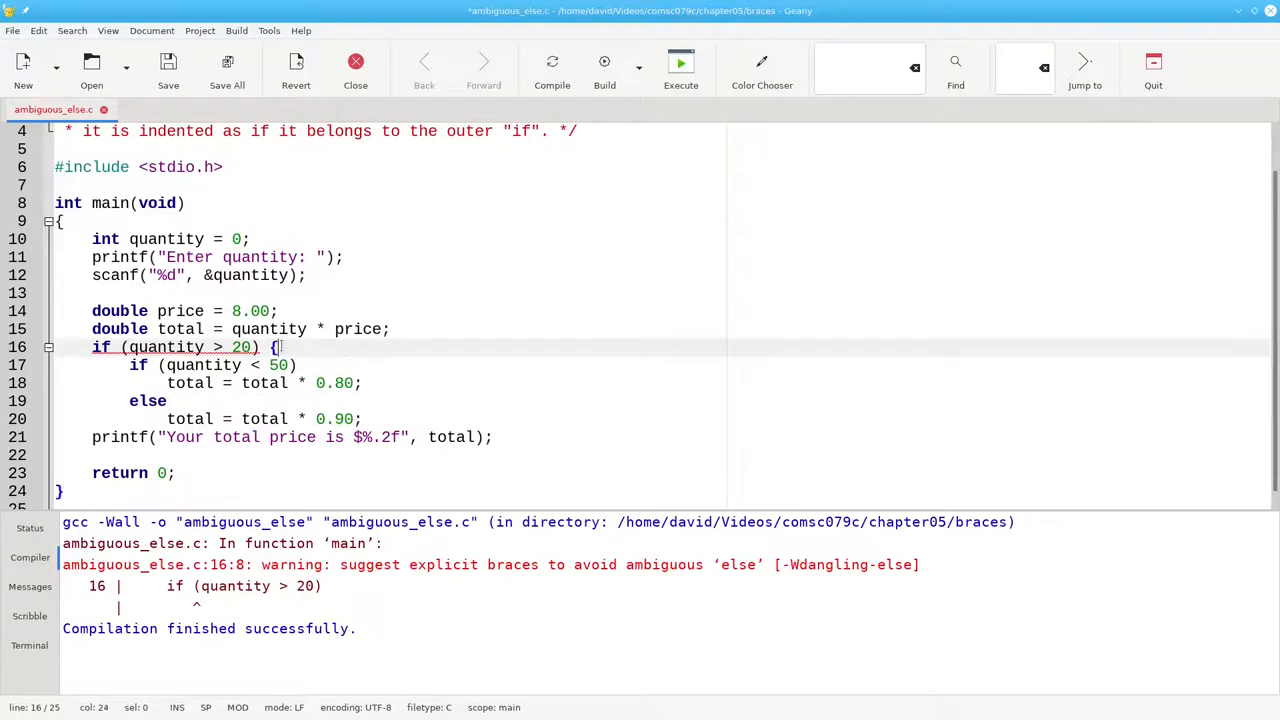
pyautogui.write('{')
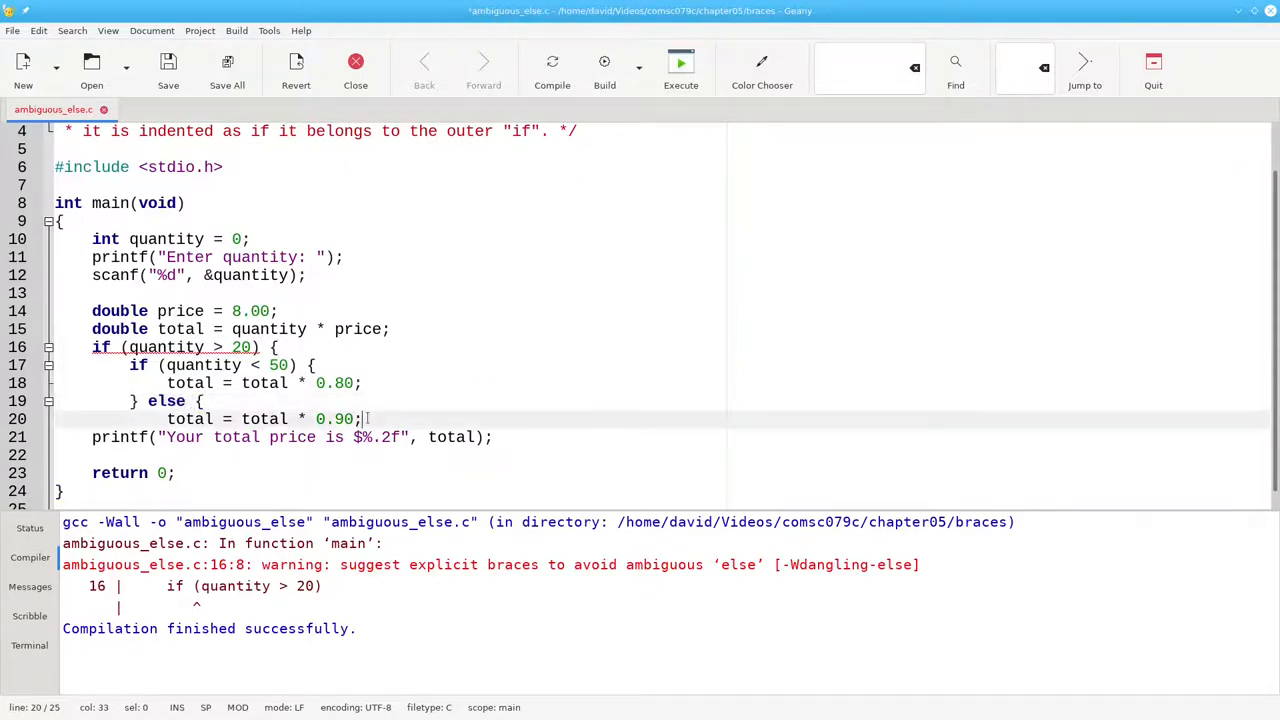
pyautogui.press('Return')
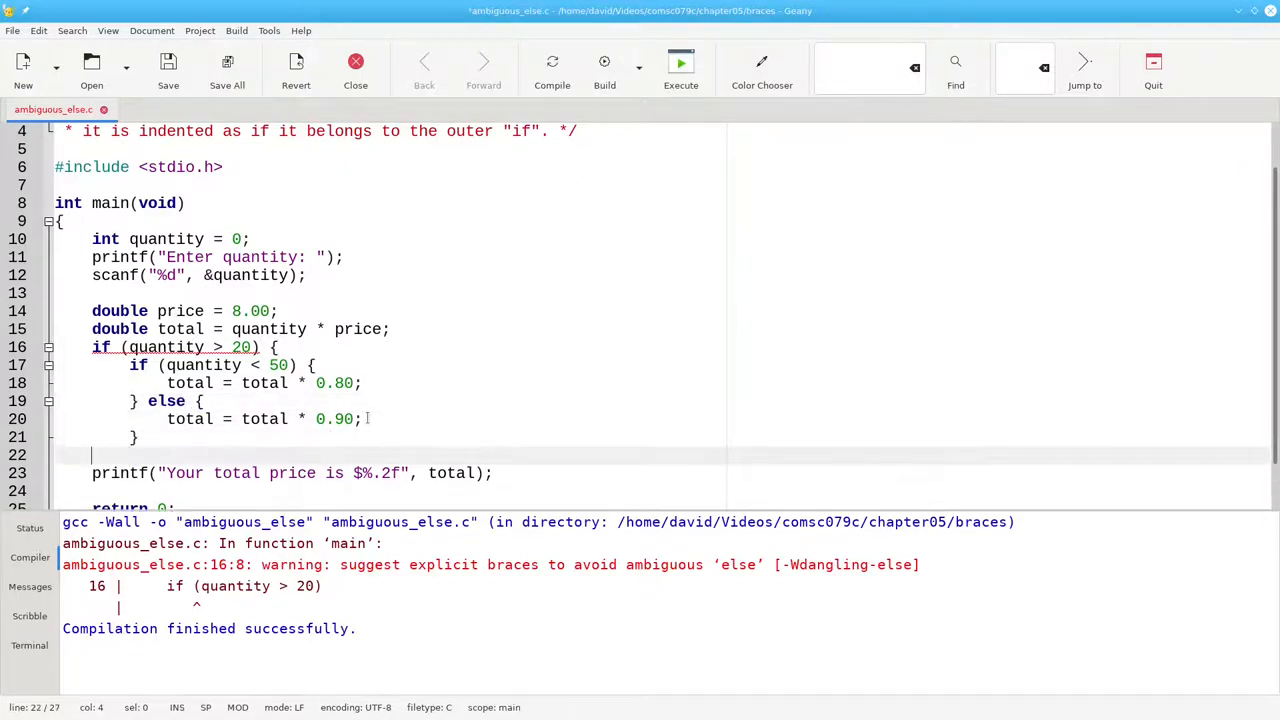
pyautogui.write('}')
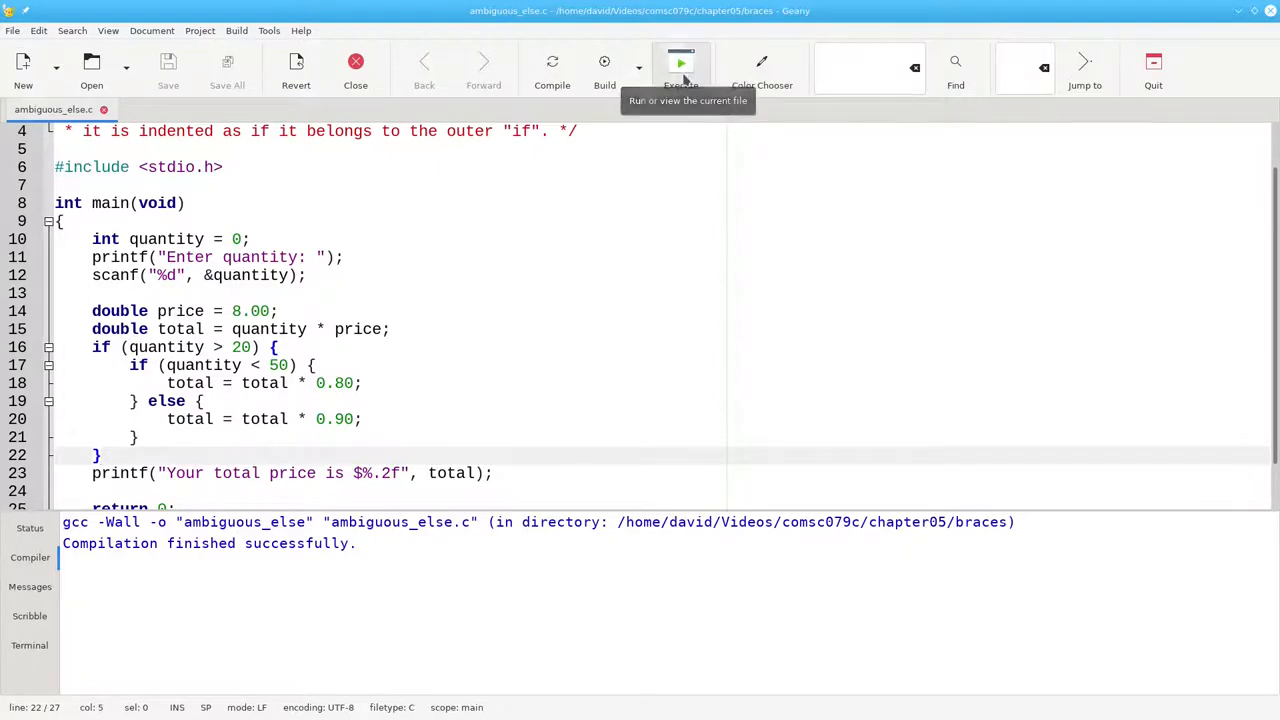
pyautogui.click(680, 62)
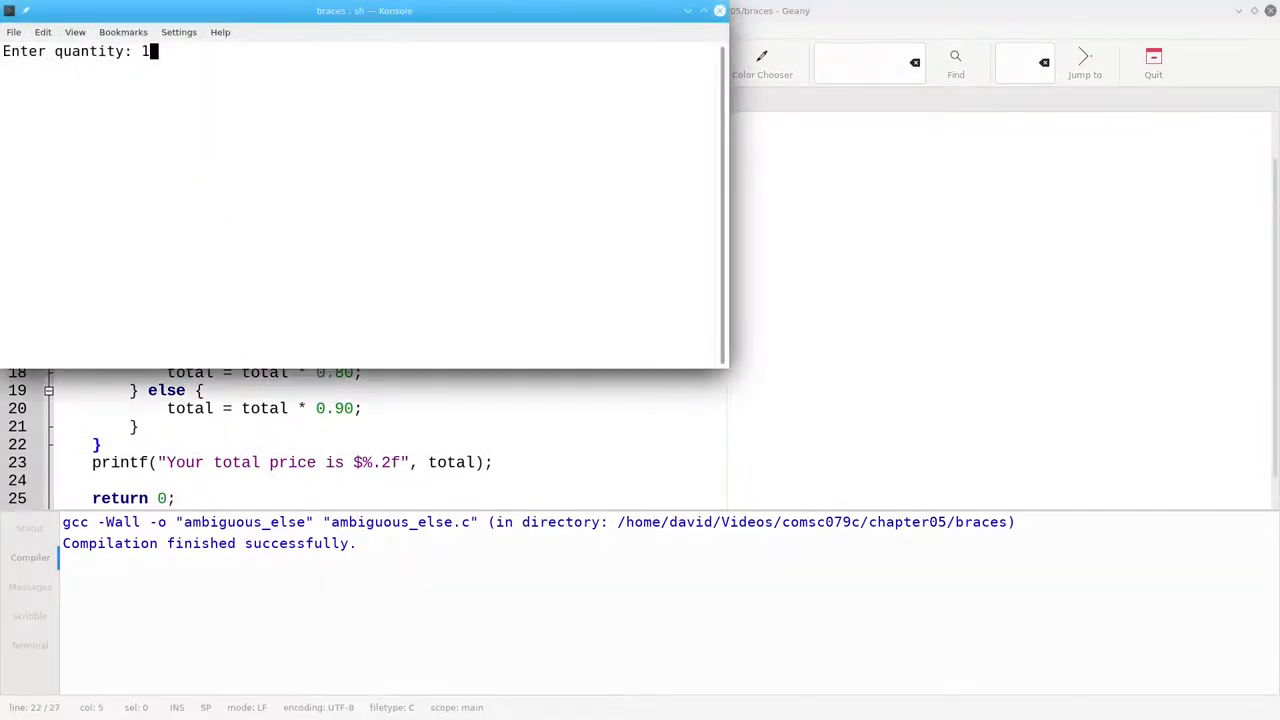